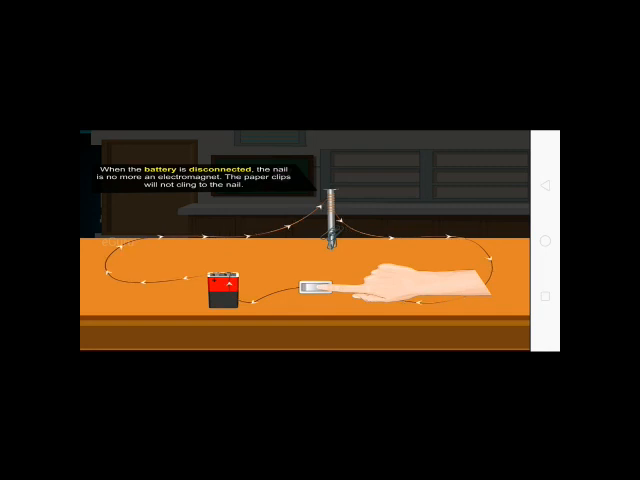
Switch off the circuit so the nail drops the paper clips.
click(315, 290)
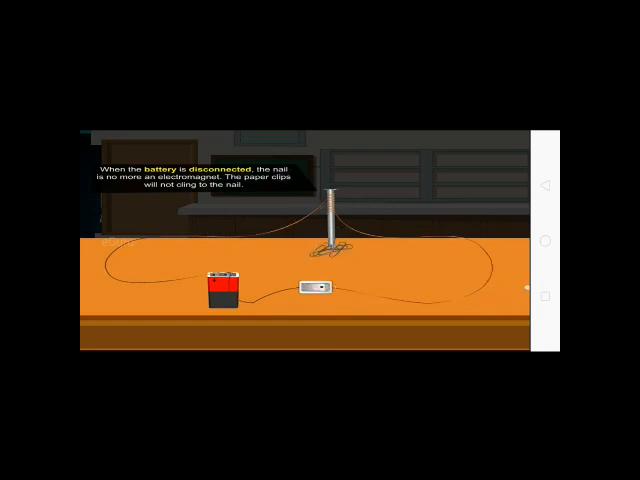